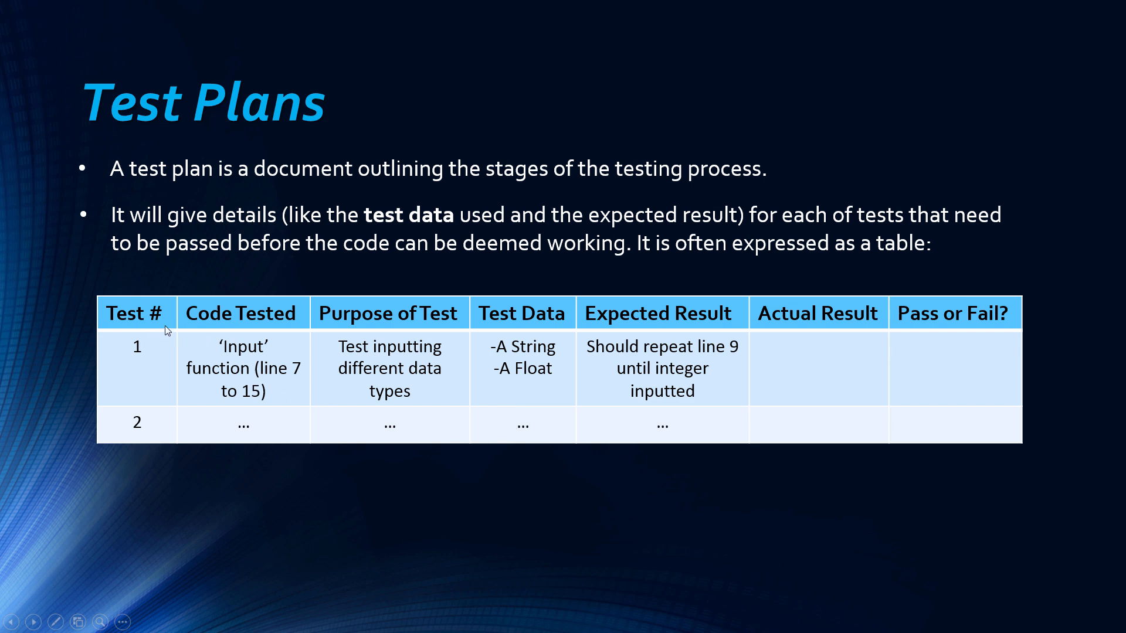
mouse_move(330, 370)
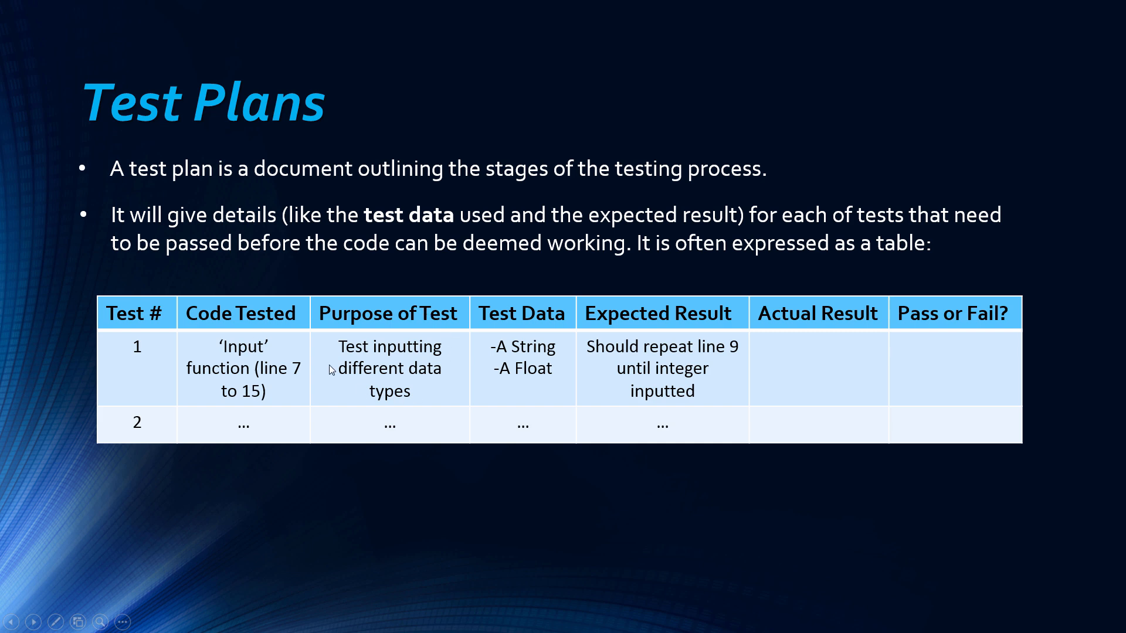
mouse_move(416, 368)
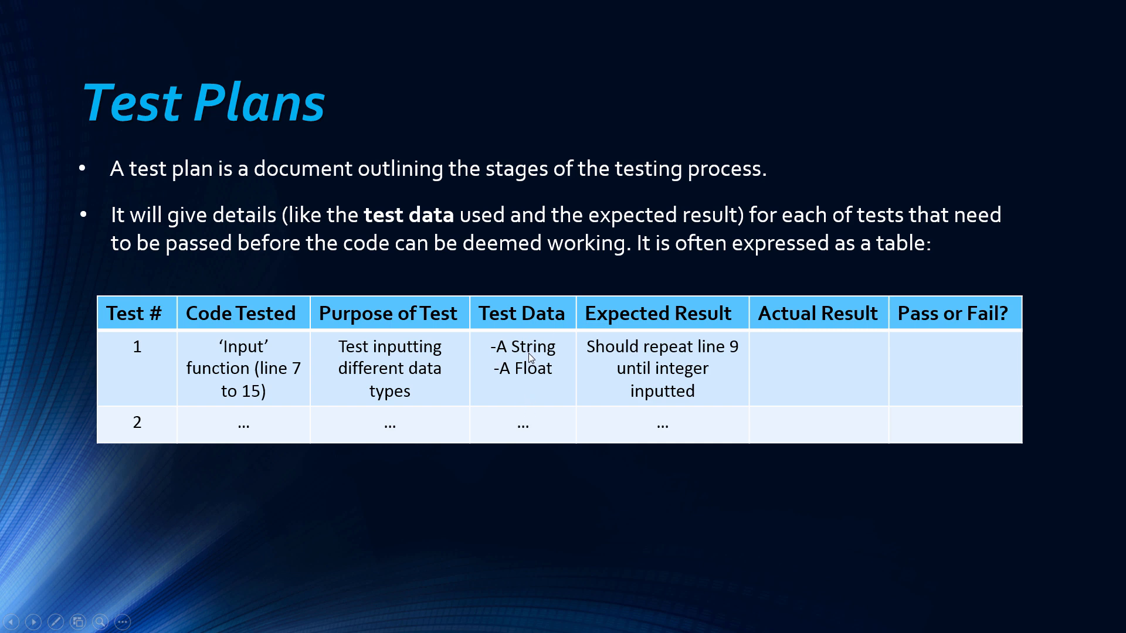
mouse_move(719, 404)
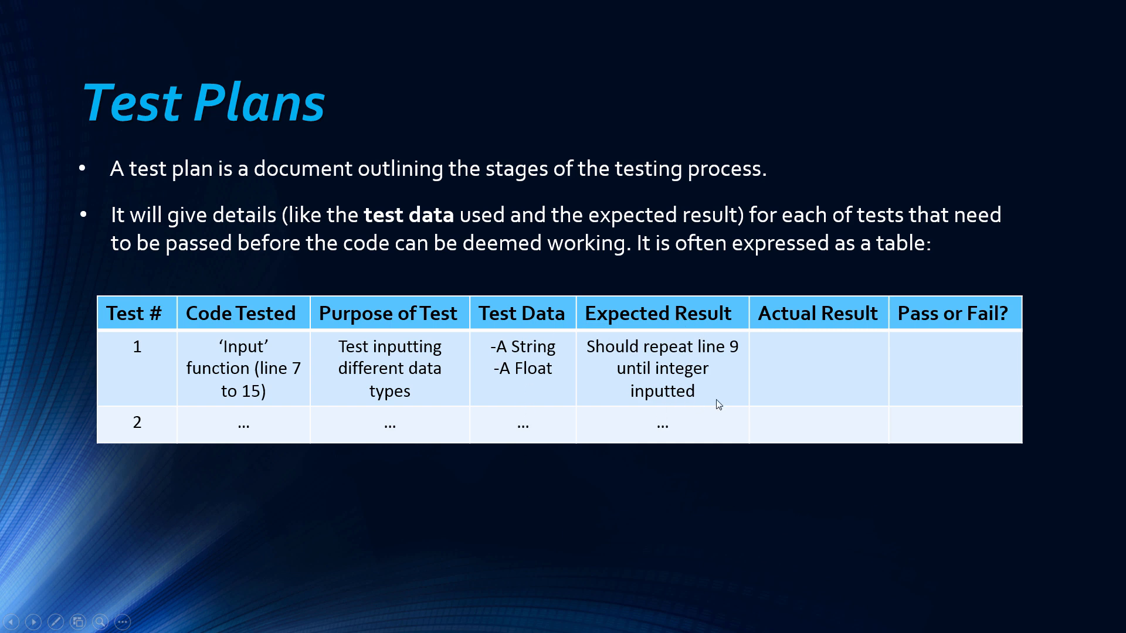
key(Right)
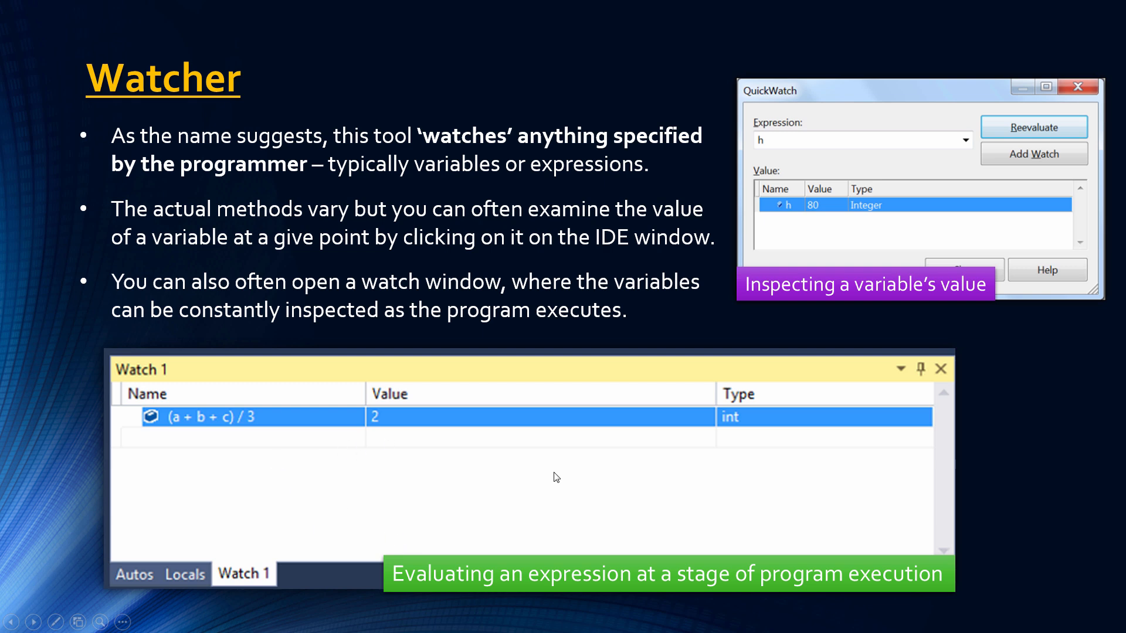
mouse_move(177, 474)
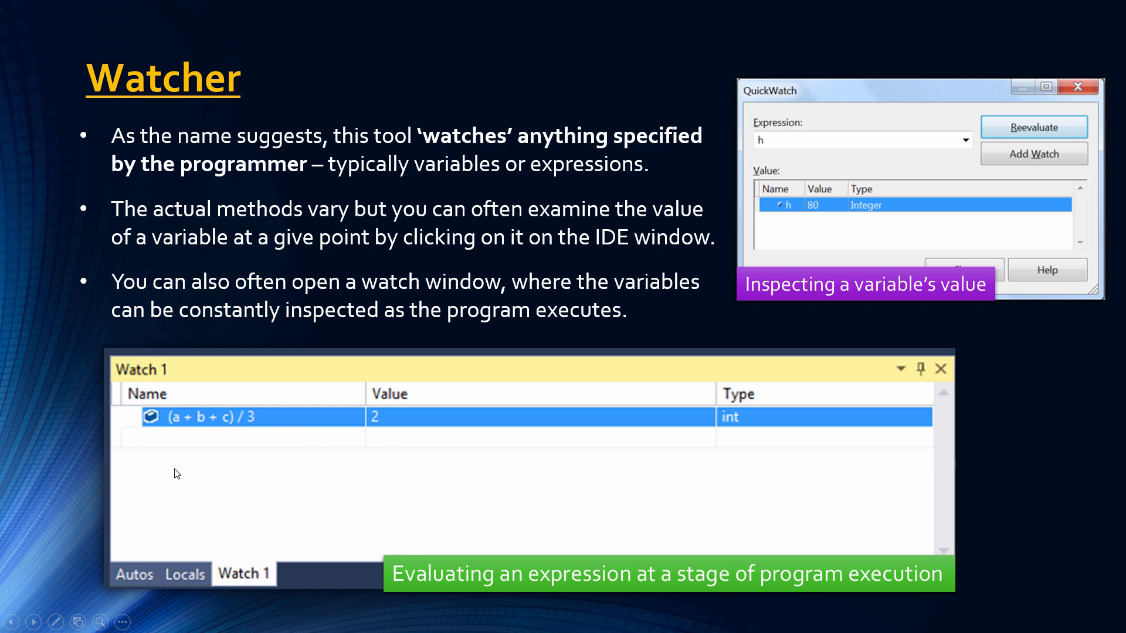
mouse_move(276, 427)
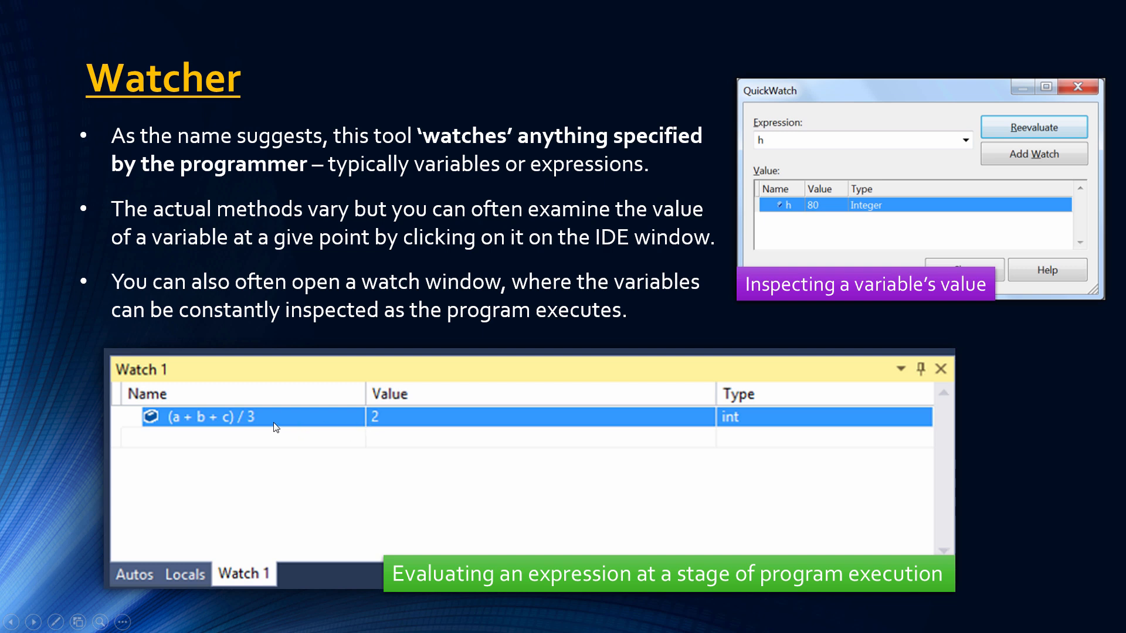
mouse_move(142, 393)
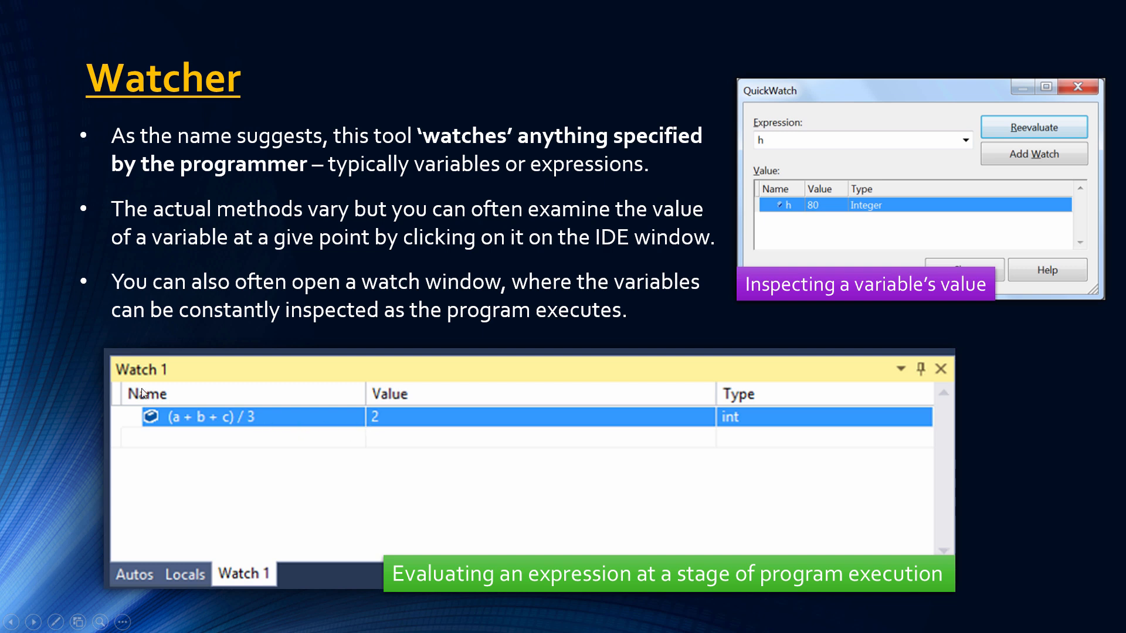
mouse_move(200, 440)
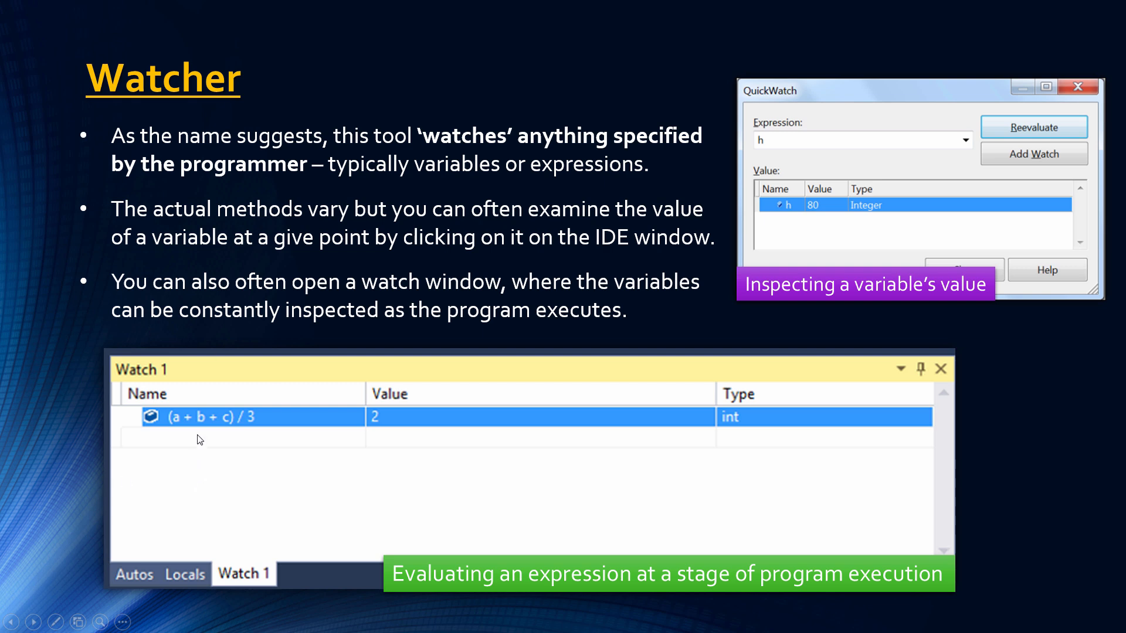
mouse_move(215, 420)
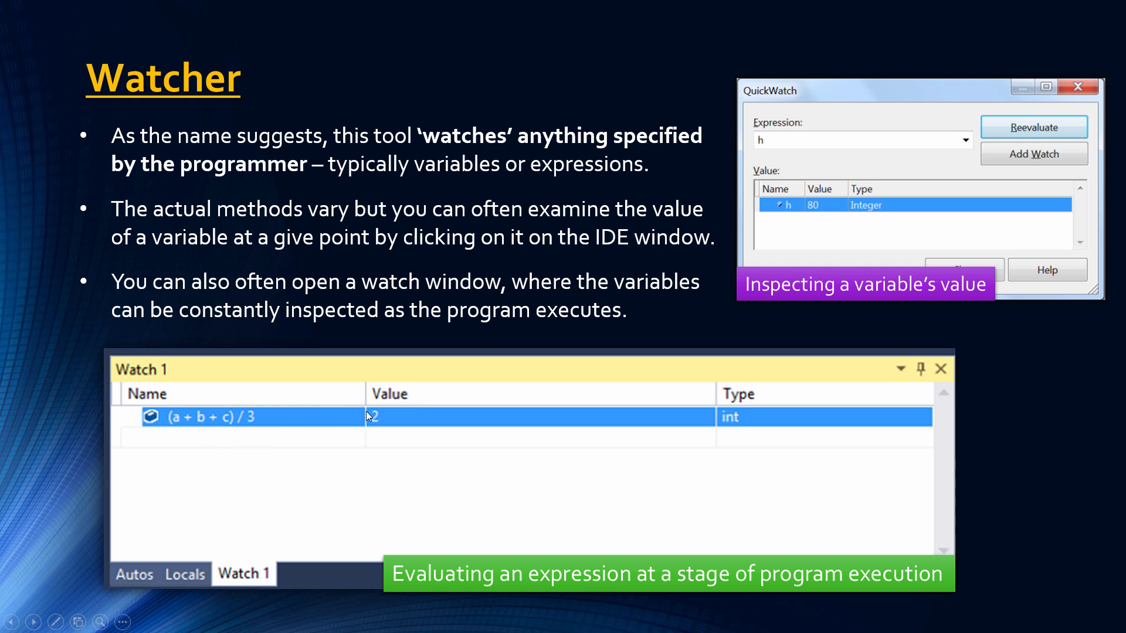
mouse_move(521, 403)
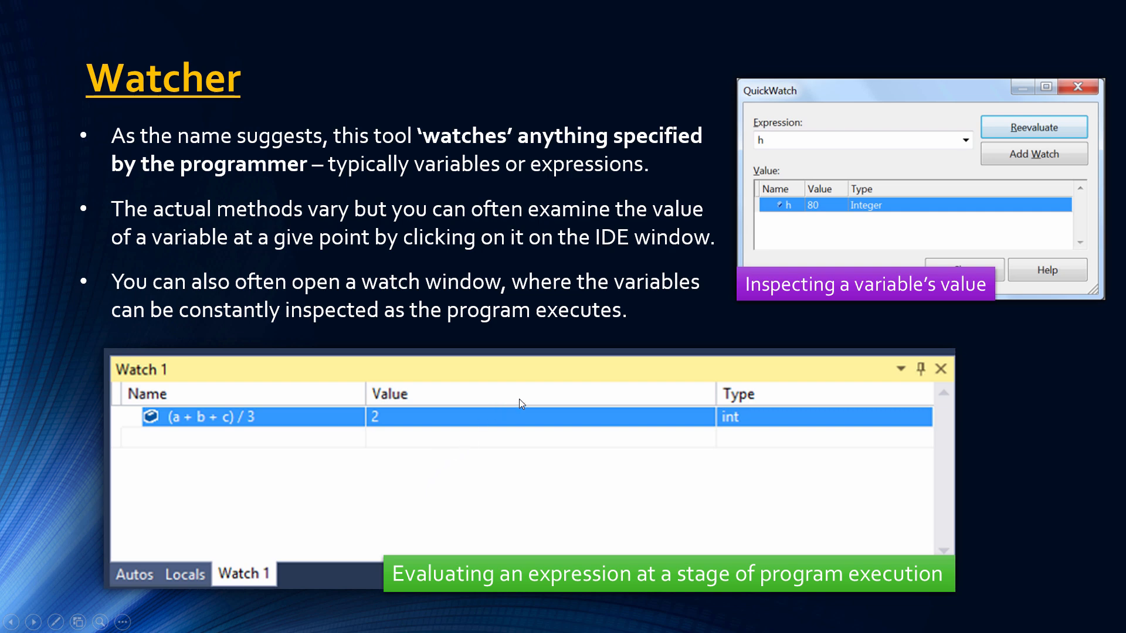